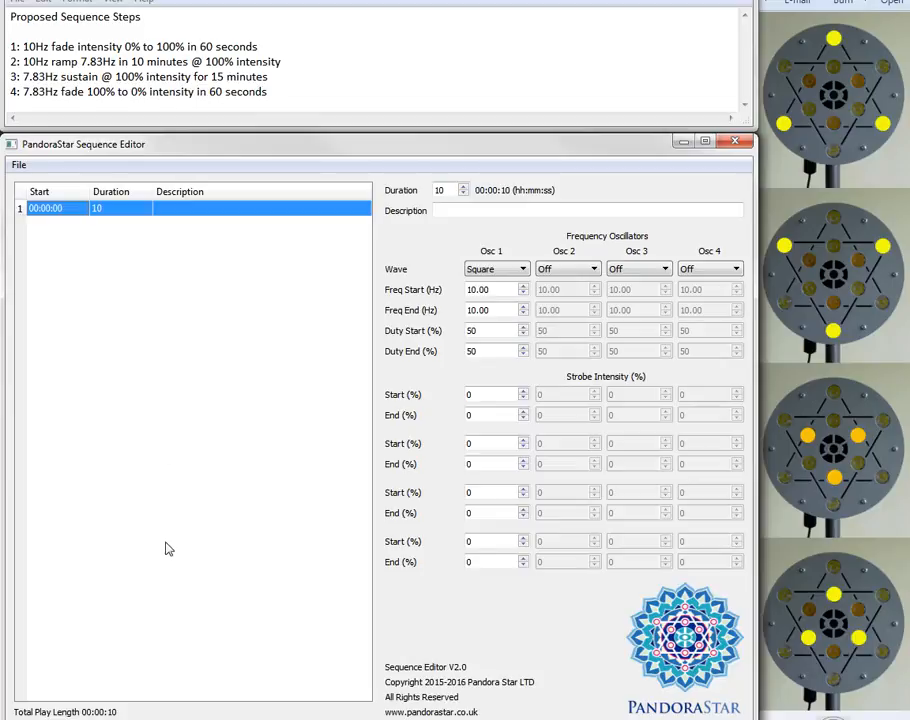
mouse_move(184, 240)
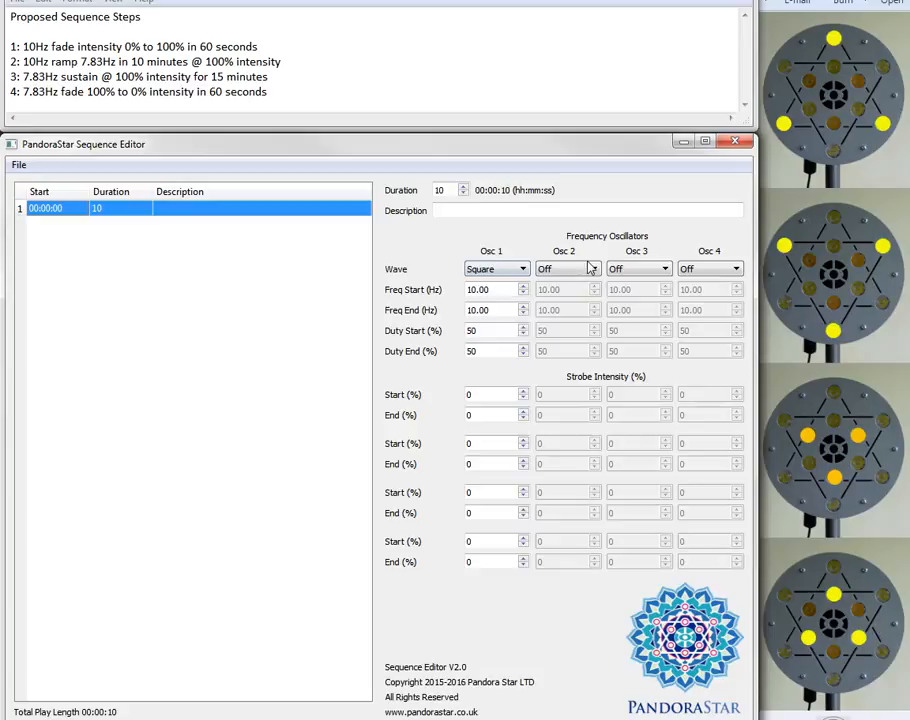
mouse_move(494, 268)
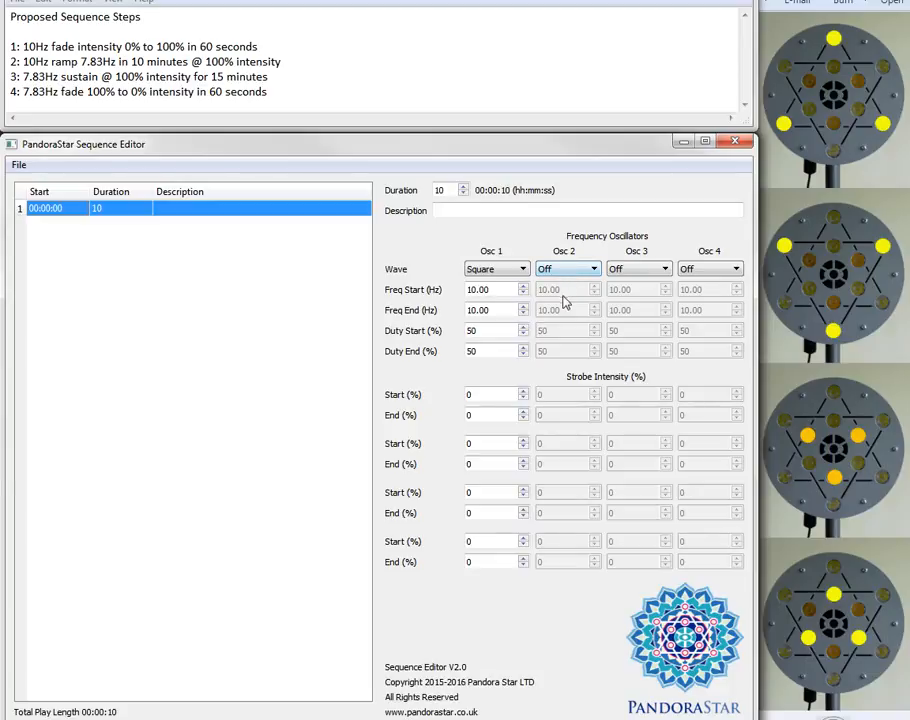
Describe step 1 as '10Hz fade intensity 0% to 100% in 60 seconds', sine wave, strobes ending at 100%
click(568, 268)
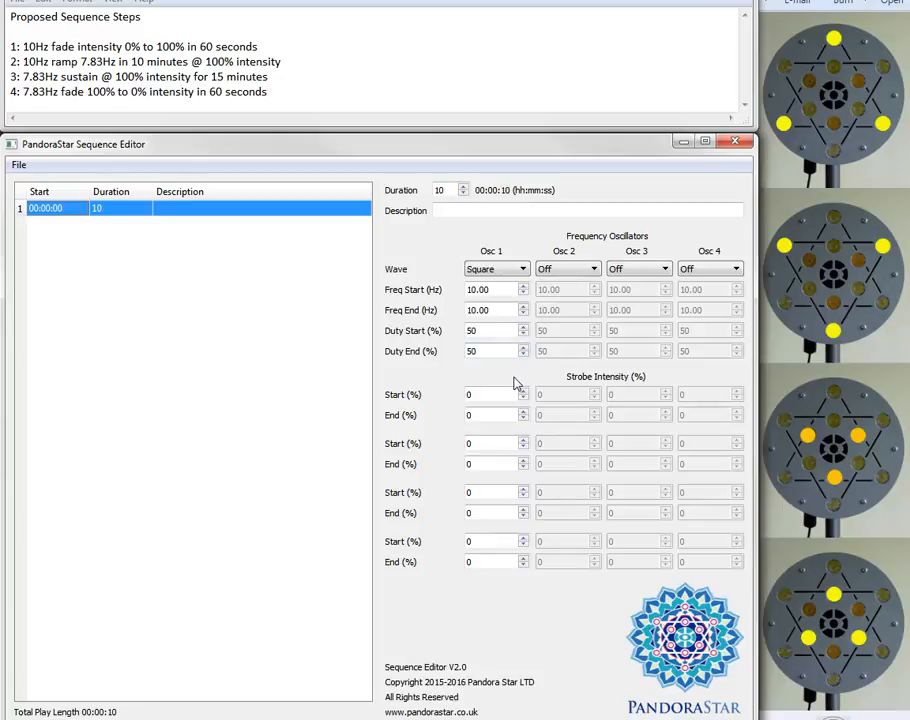
mouse_move(790, 90)
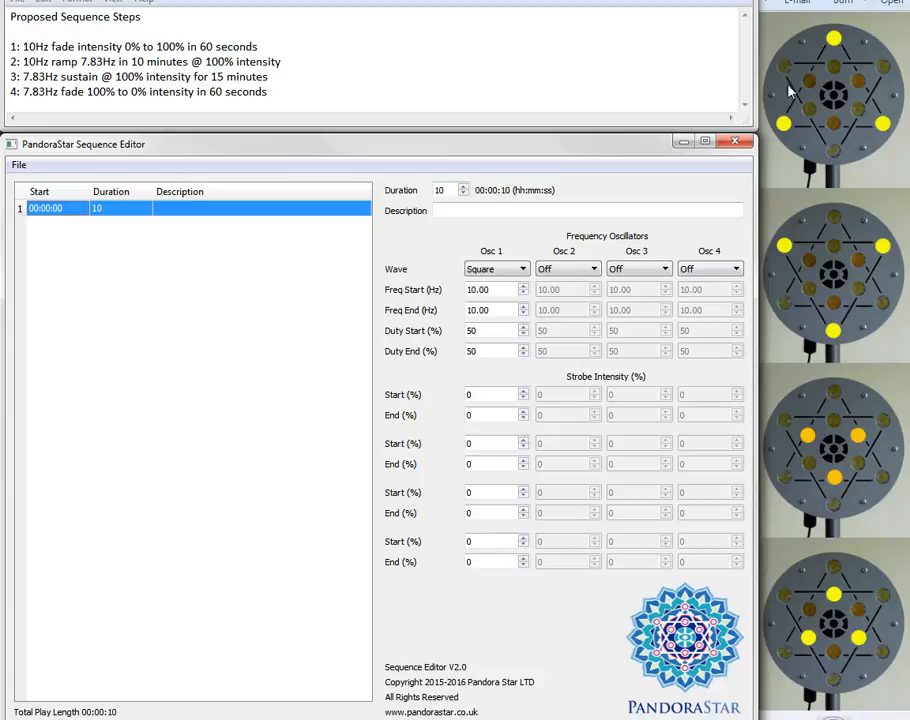
mouse_move(840, 304)
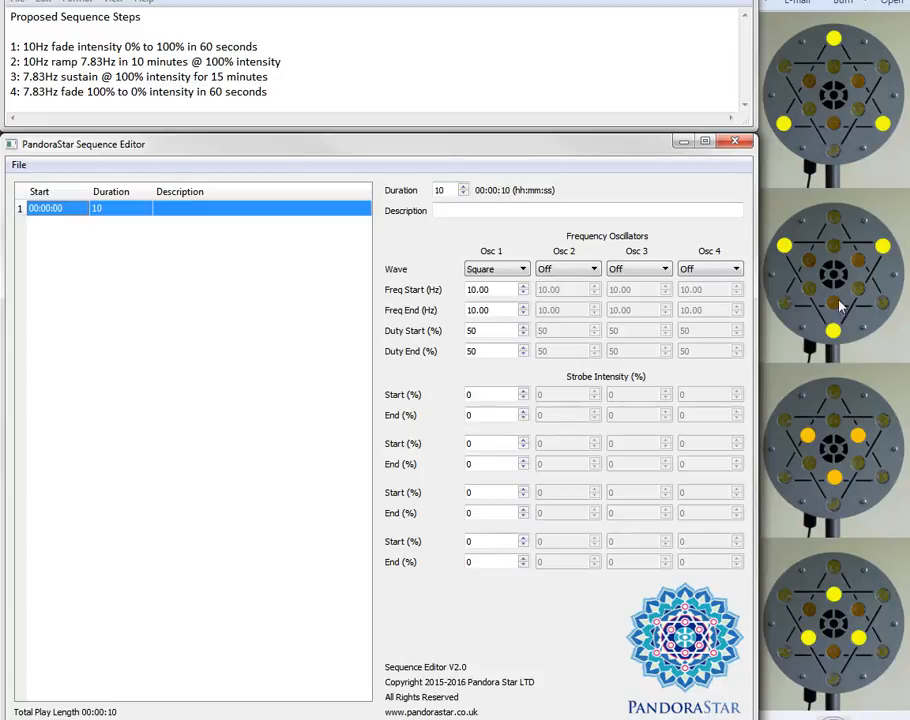
mouse_move(876, 84)
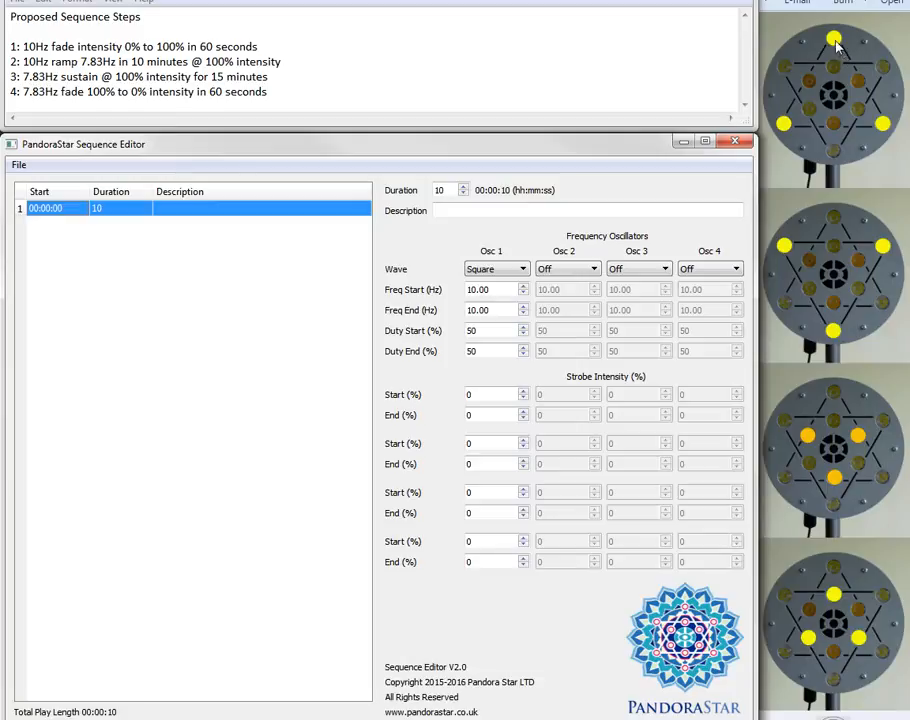
mouse_move(844, 56)
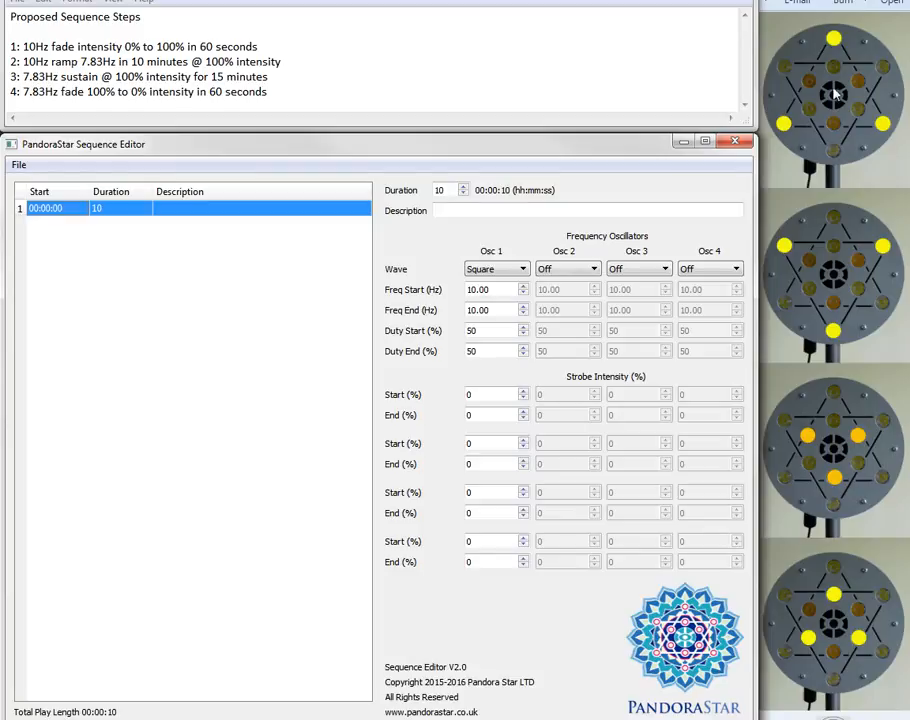
mouse_move(824, 460)
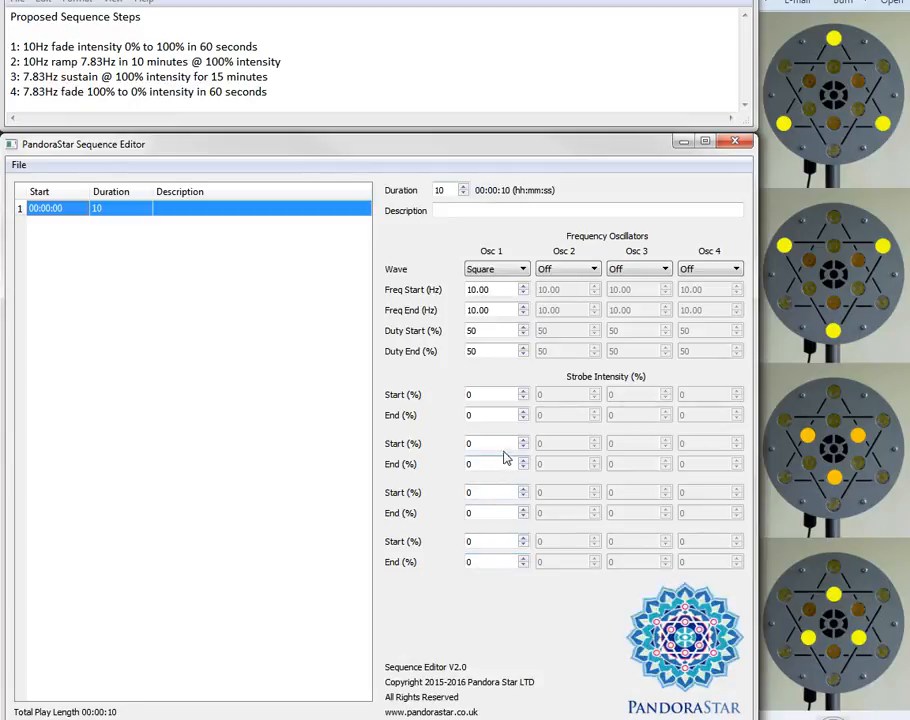
mouse_move(500, 390)
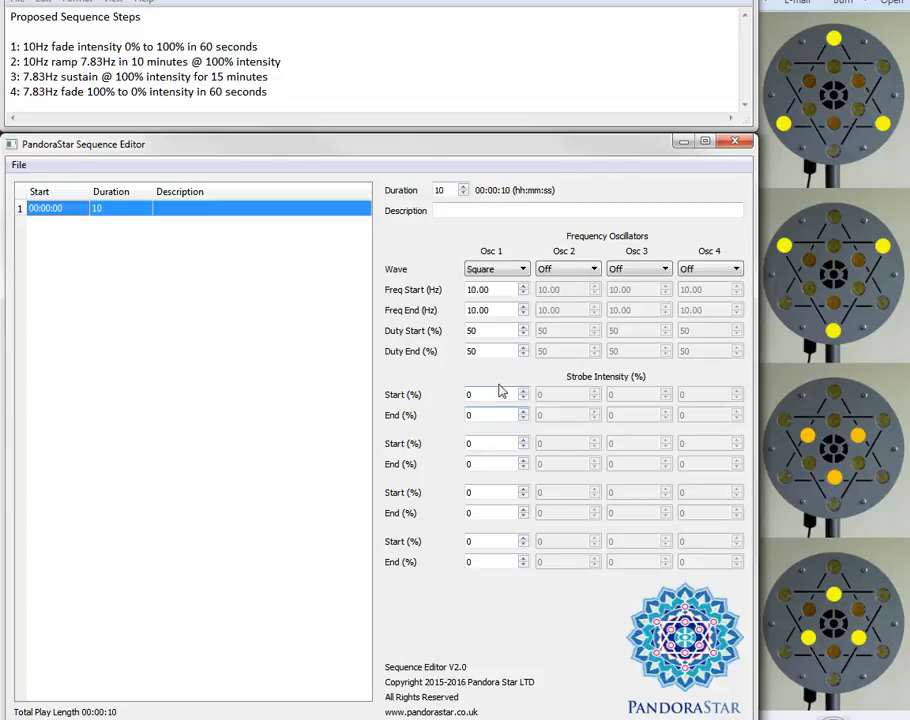
mouse_move(420, 400)
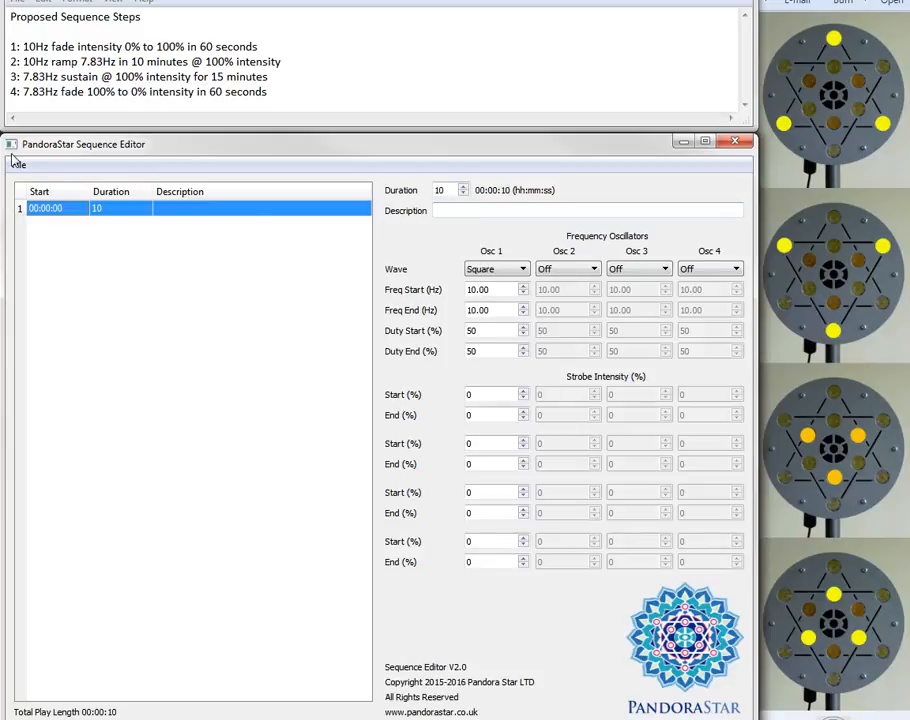
click(18, 164)
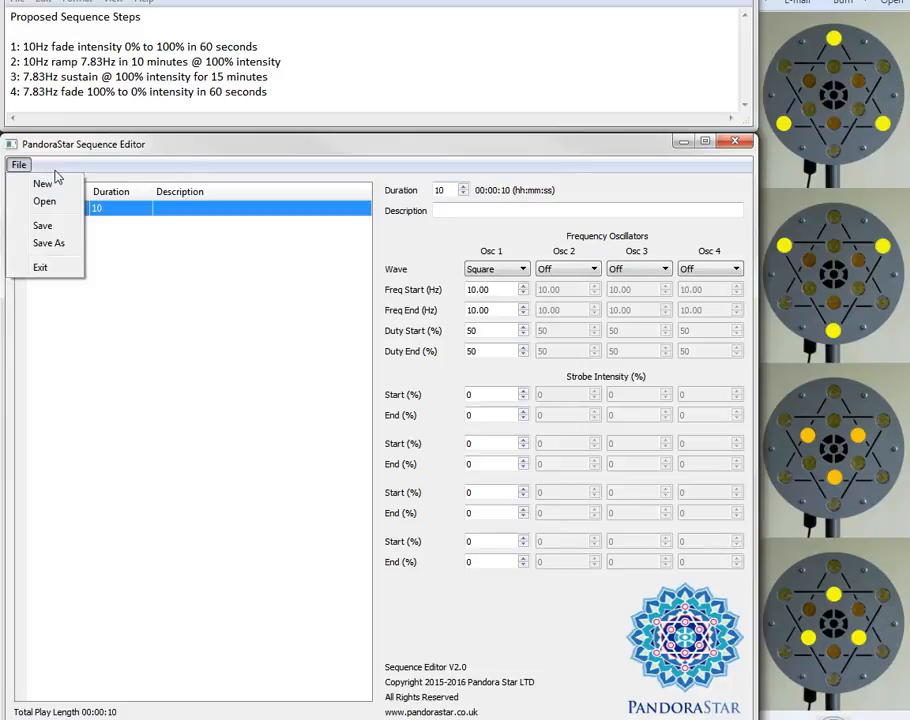
mouse_move(252, 132)
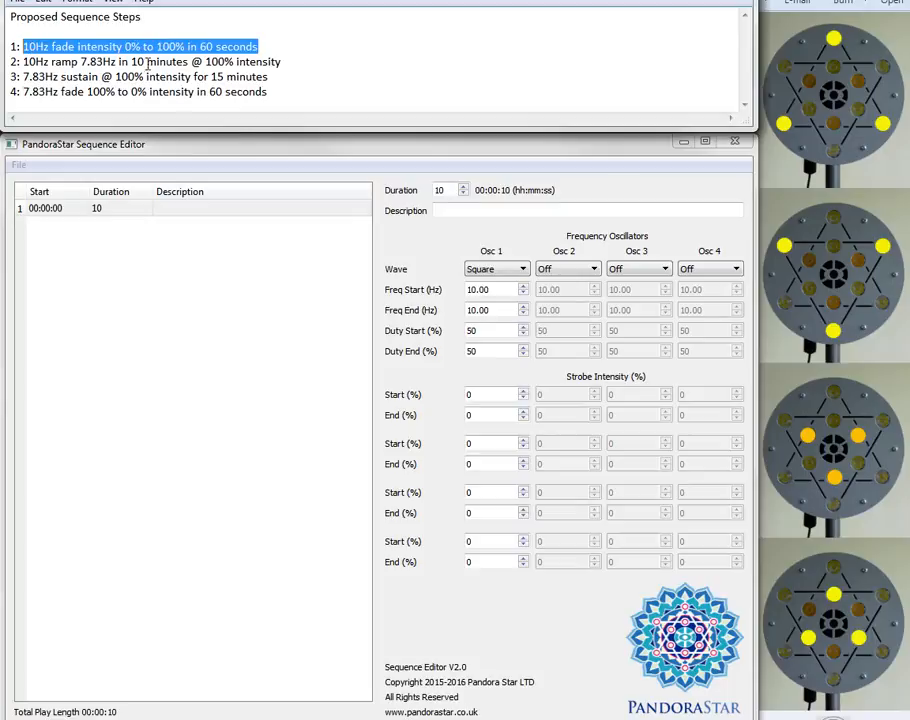
text(10Hz fade intensity 0% to 100% in 60 seconds)
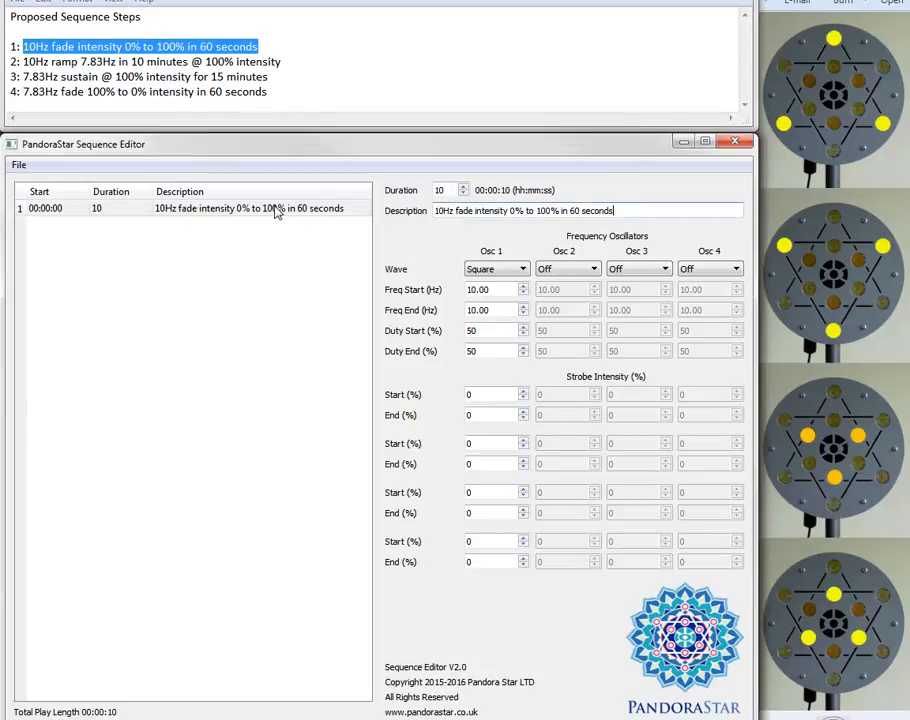
mouse_move(210, 224)
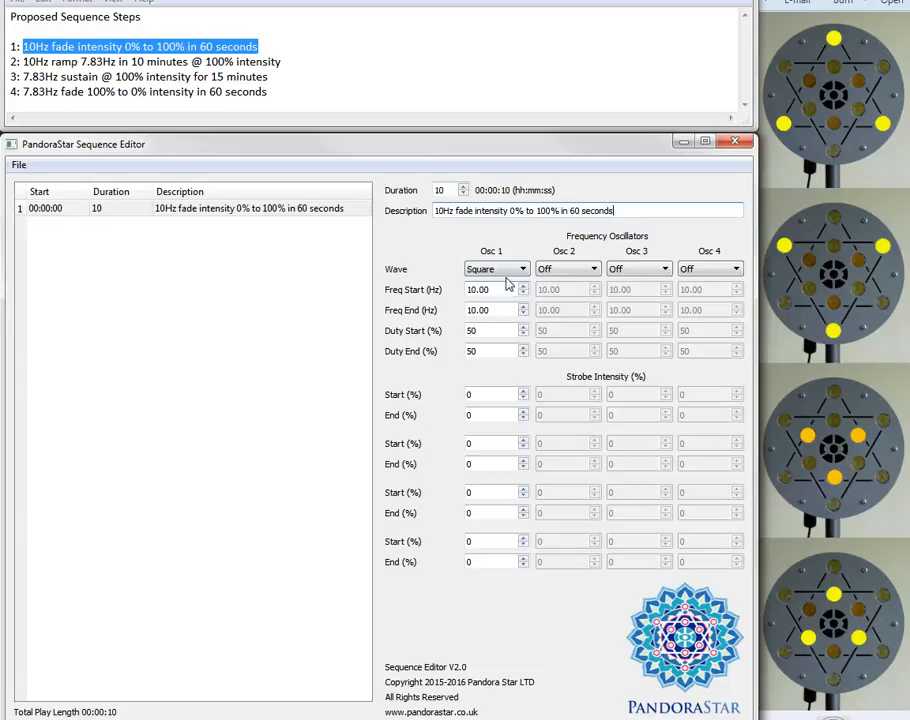
click(490, 268)
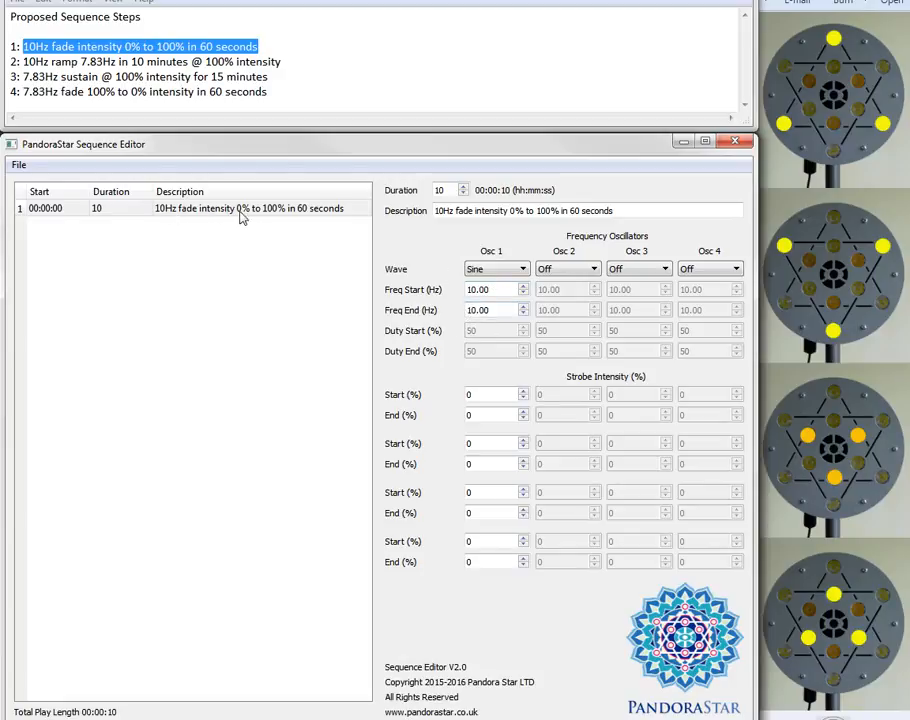
mouse_move(288, 212)
text(60)
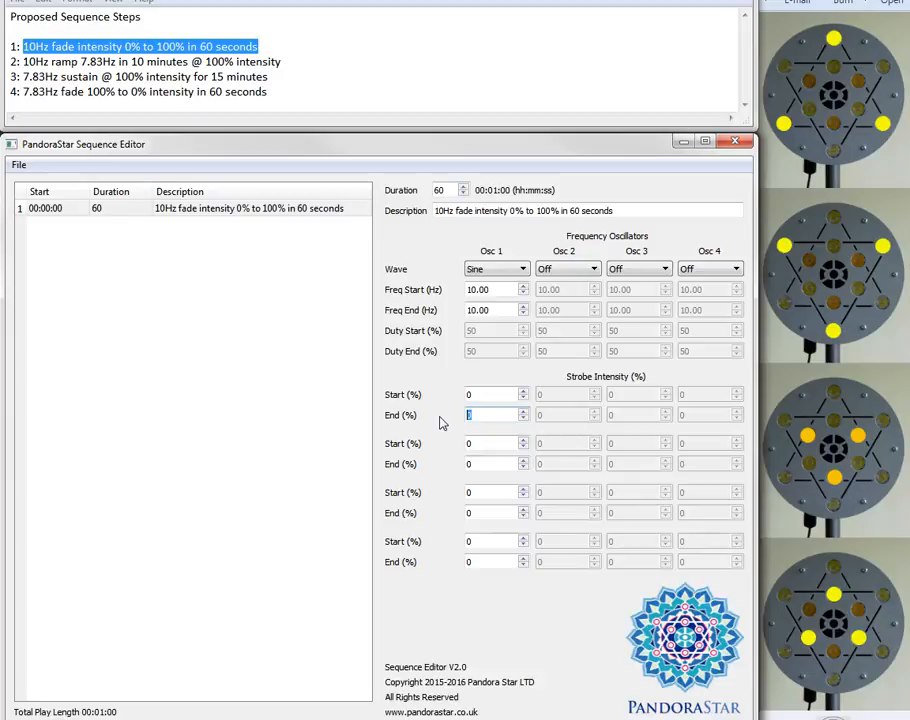
text(100)
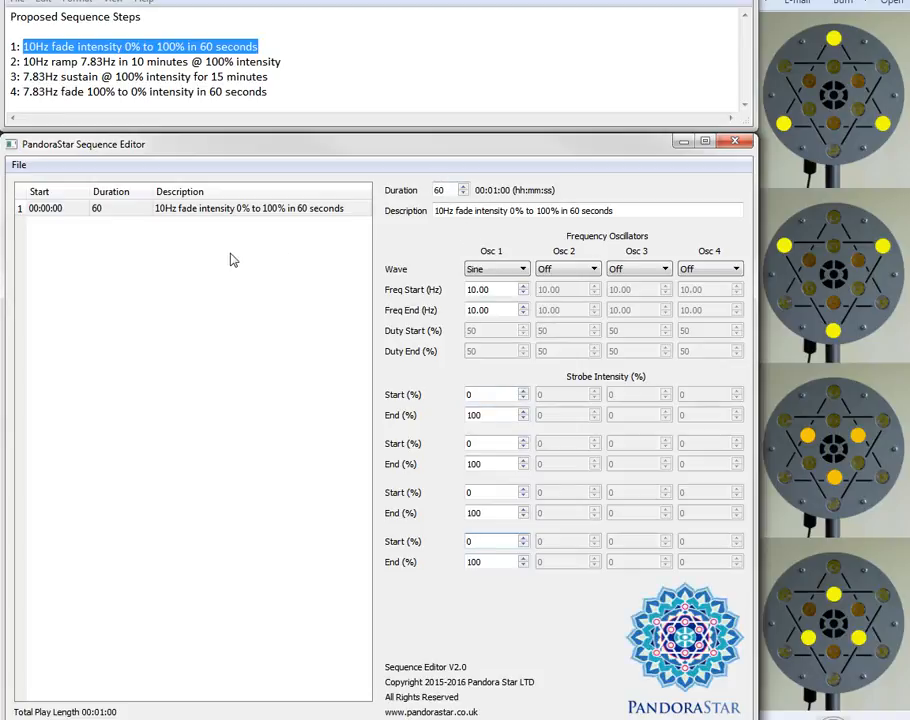
Add step 2 after the first with the proposed ramp description and a sine wave on Osc 1
click(180, 208)
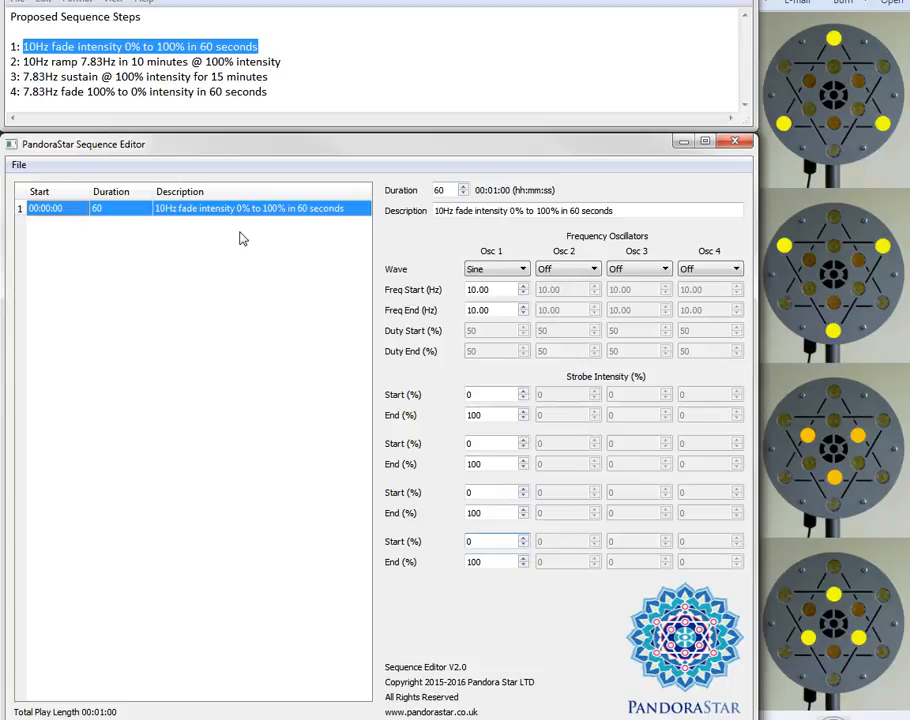
right_click(240, 238)
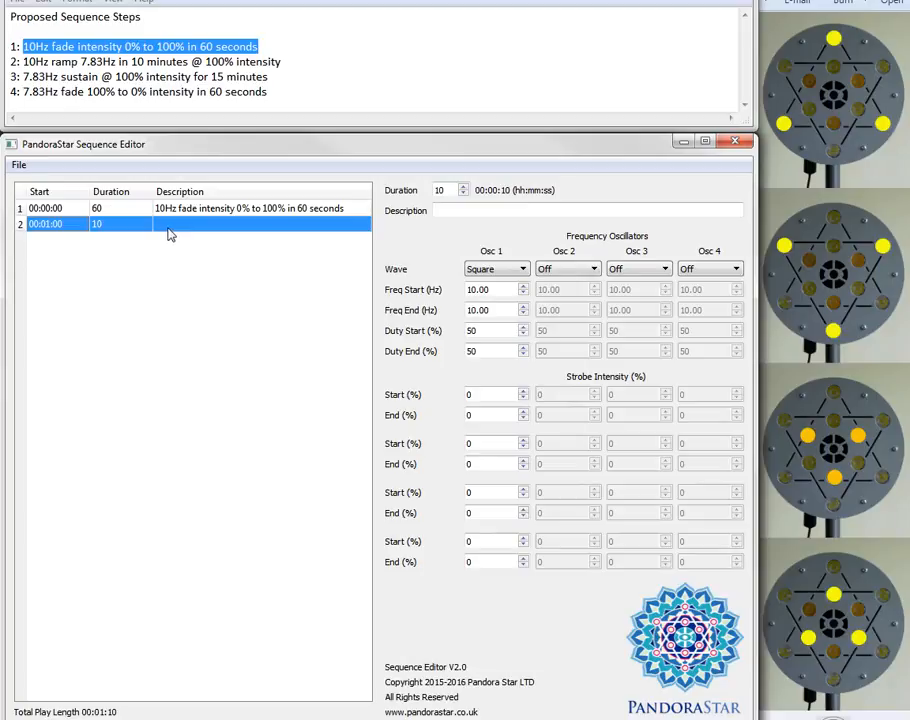
mouse_move(176, 228)
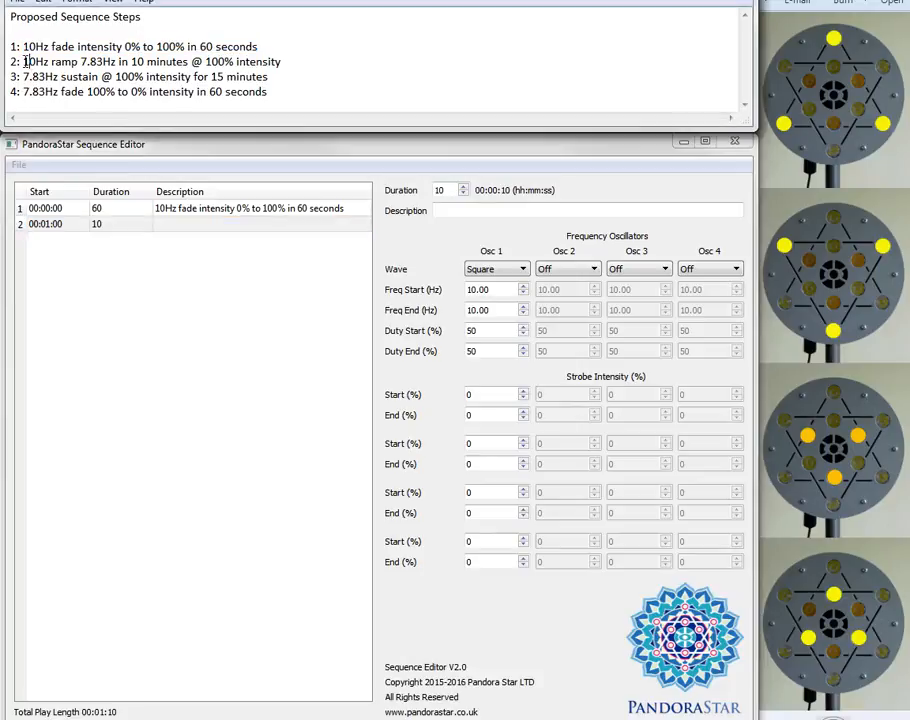
double_click(150, 60)
text(600)
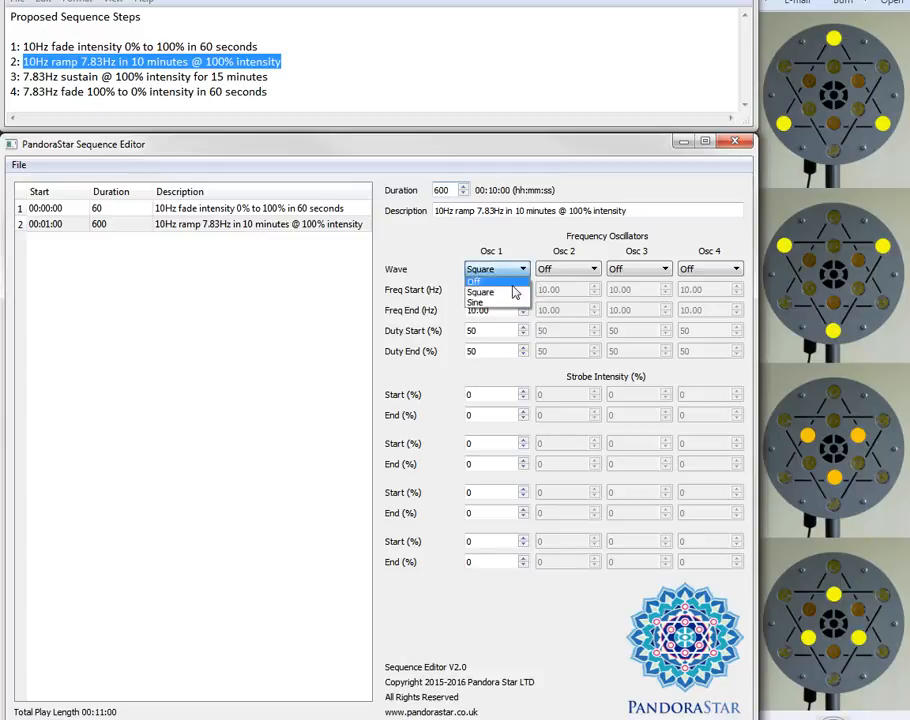
click(476, 300)
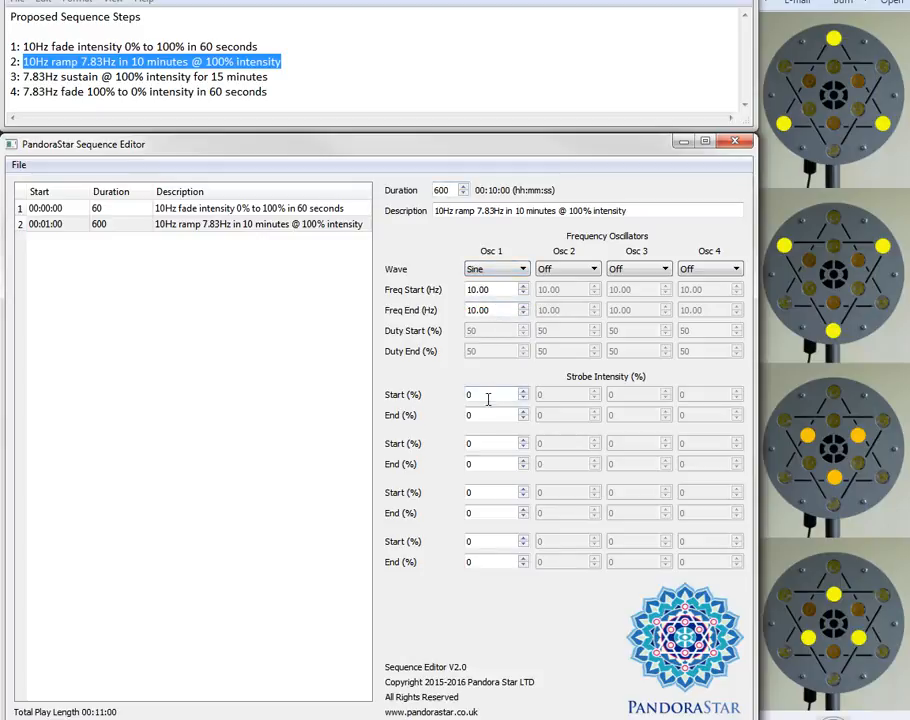
Set step 2's strobe intensities and 7.83 Hz end frequency, then pick step 3's description text
click(490, 392)
text(100)
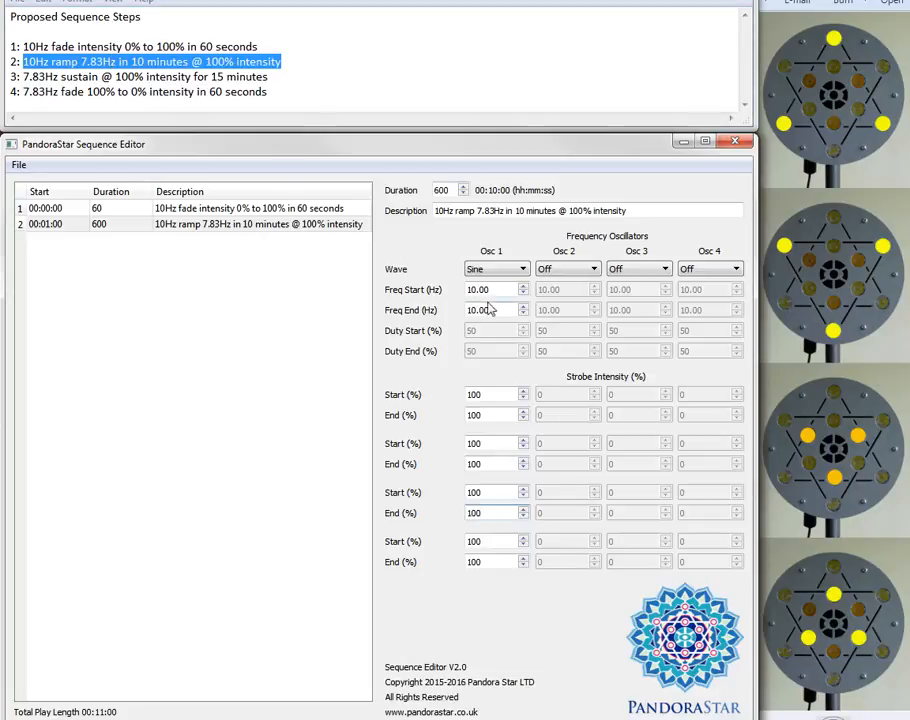
text(7.83)
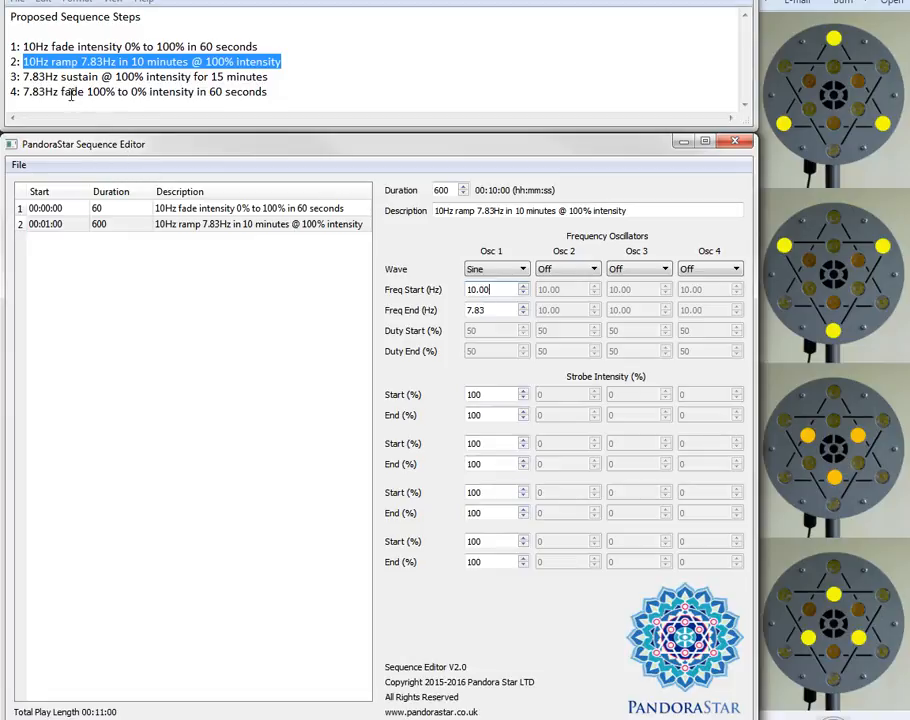
click(200, 224)
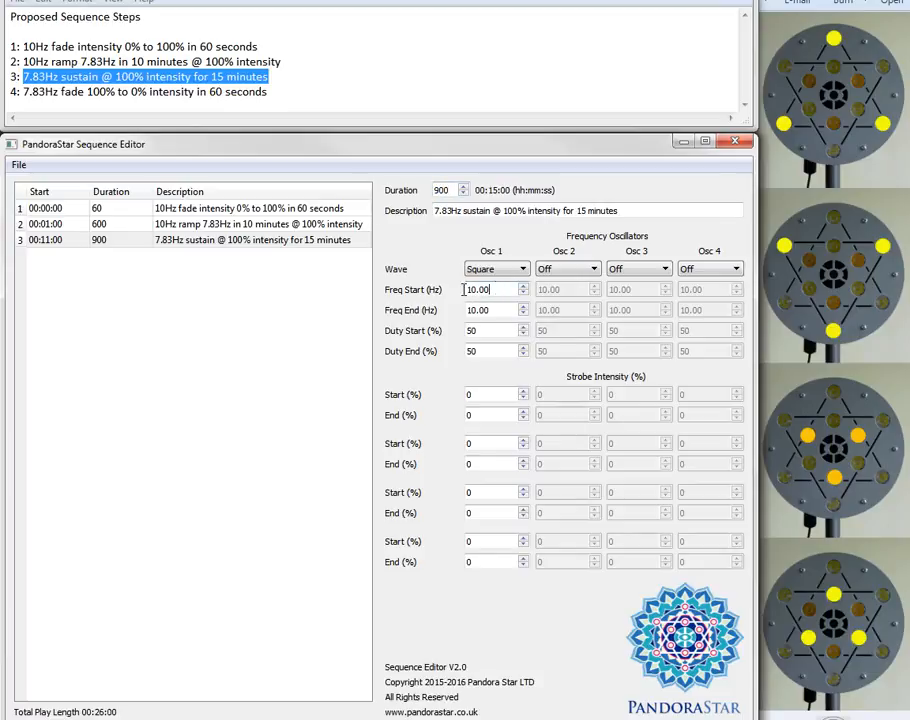
Hold step 3's Osc 1 at 7.83 Hz start and end as a sine wave
text(7.83)
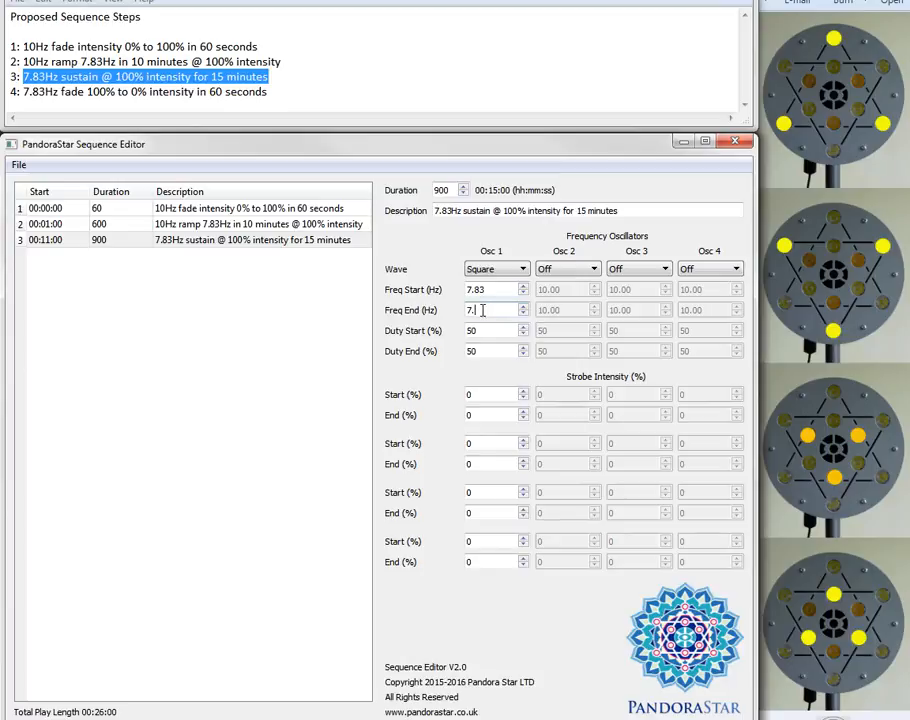
click(522, 268)
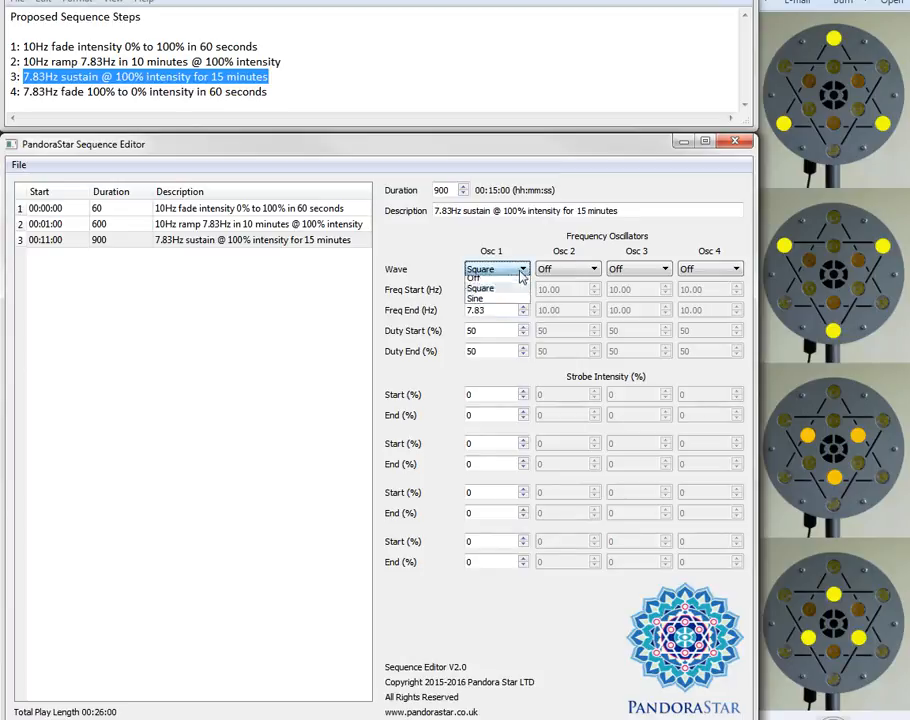
click(480, 298)
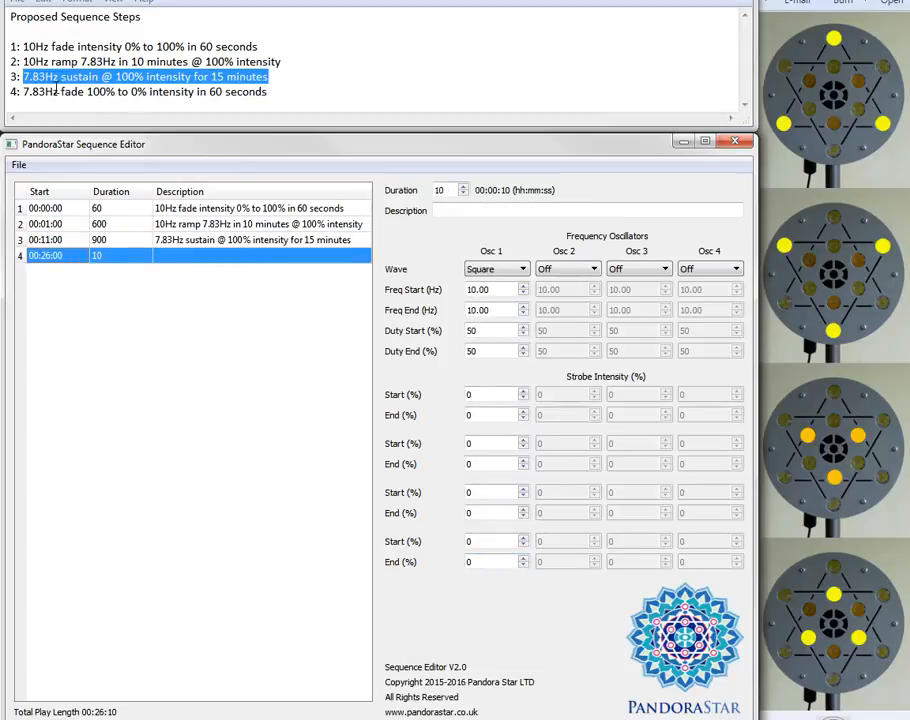
Add step 4 with the proposed fade description and Osc 1 as a 7.83 Hz sine
click(84, 92)
text(60)
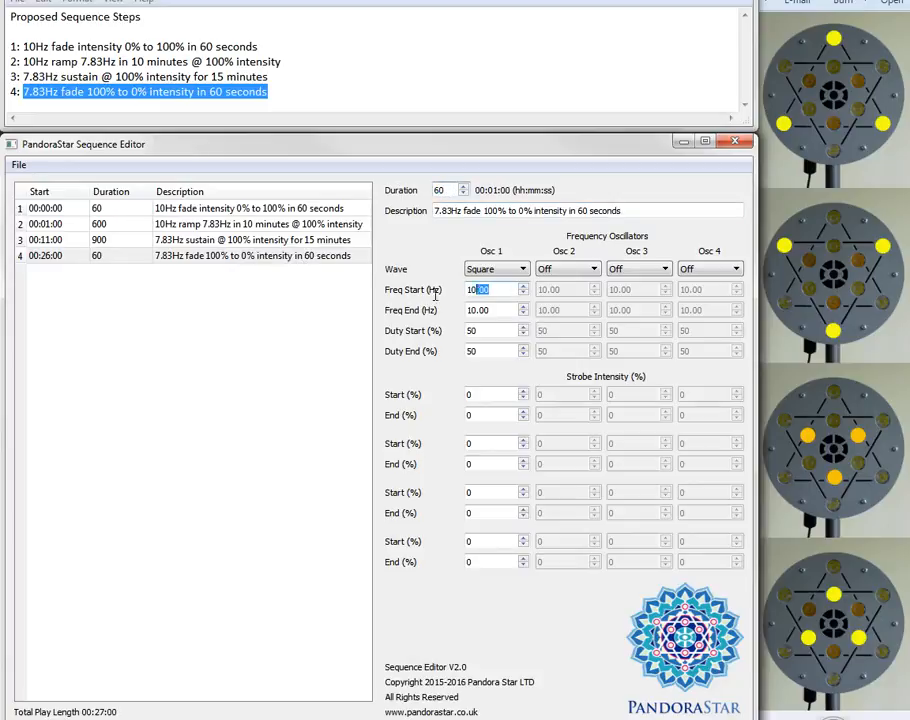
text(7.83)
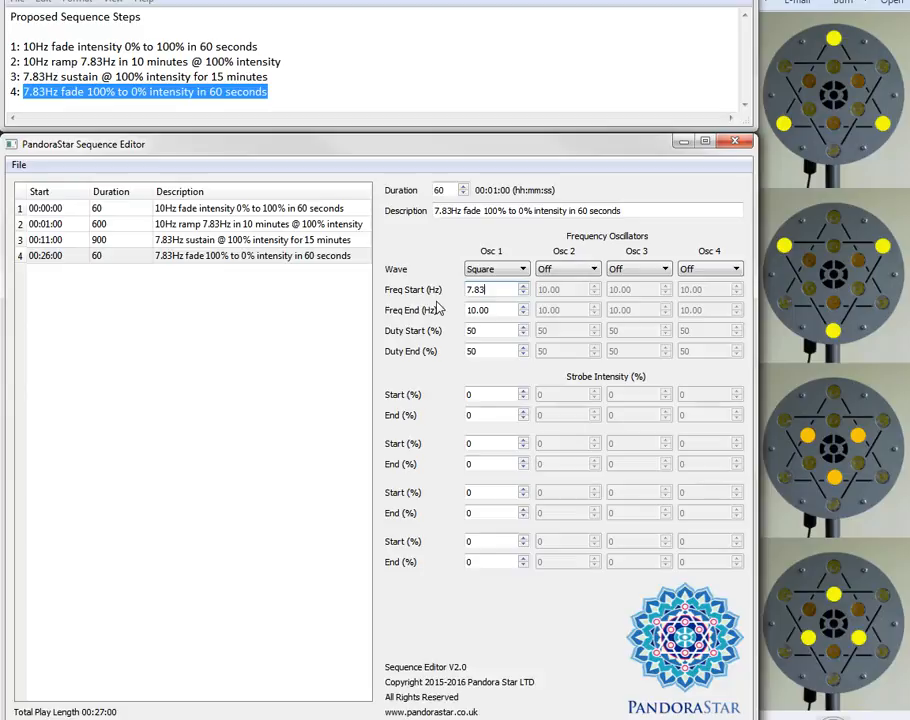
click(490, 268)
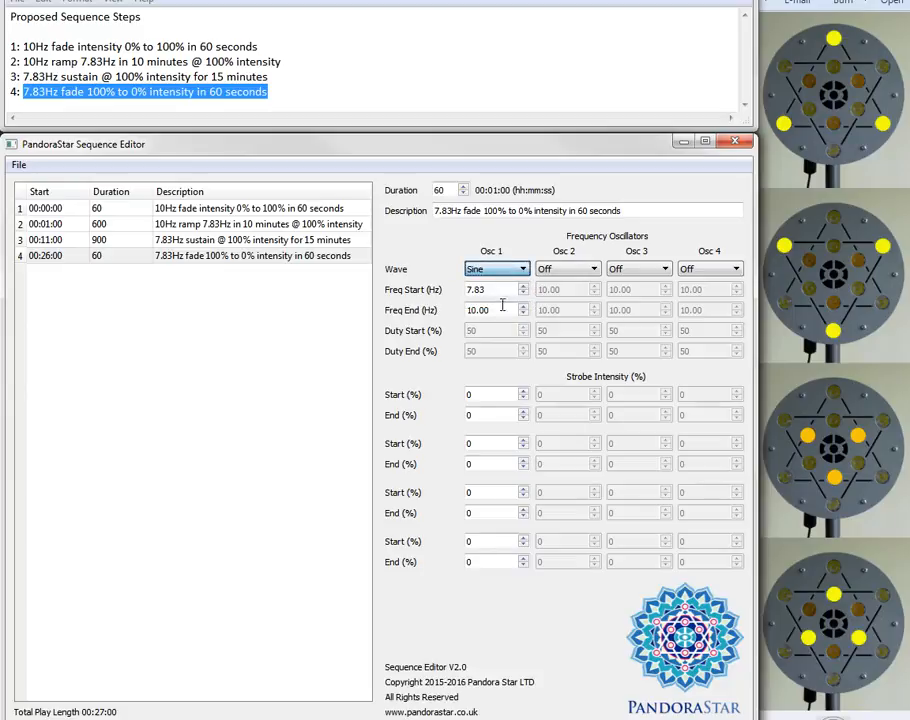
Set step 4's strobe intensities to start at 100% for the fade to 0%
text(87.83)
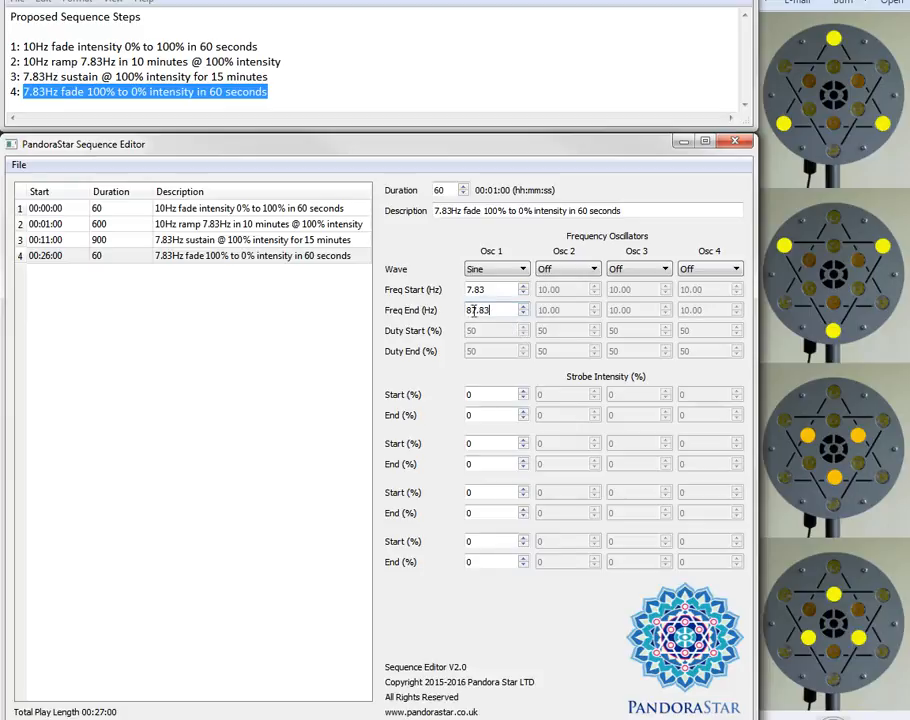
click(488, 308)
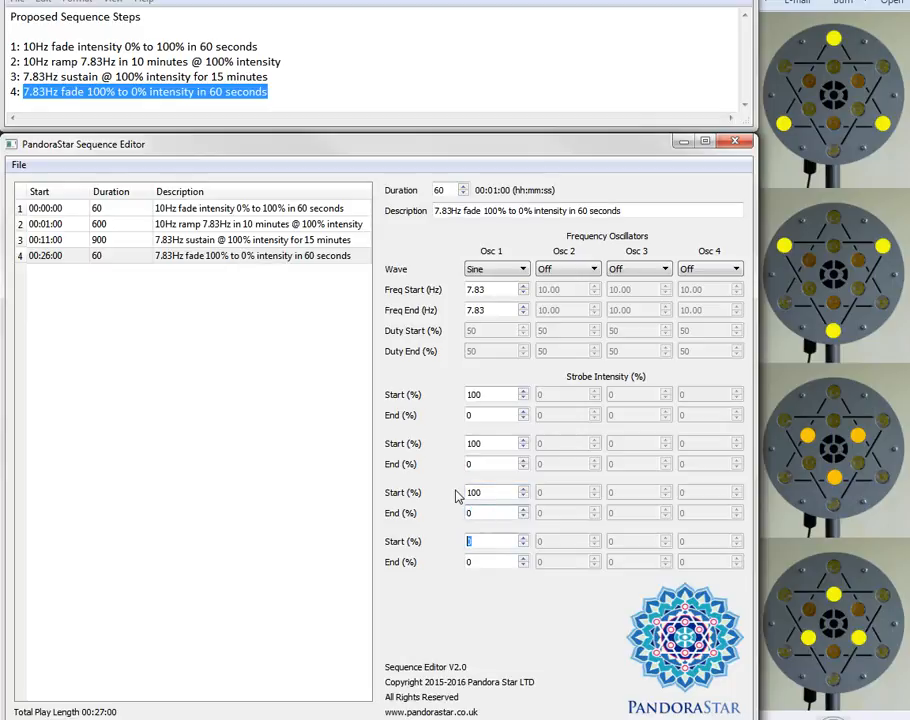
text(100)
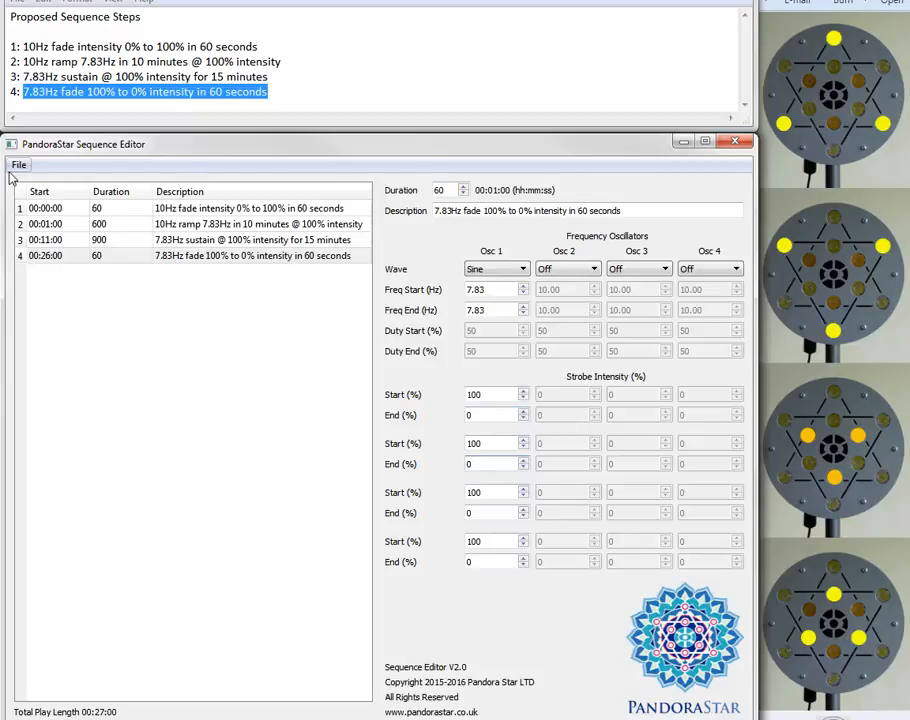
Save the sequence as SCHU.pd1, replacing the existing file
click(18, 164)
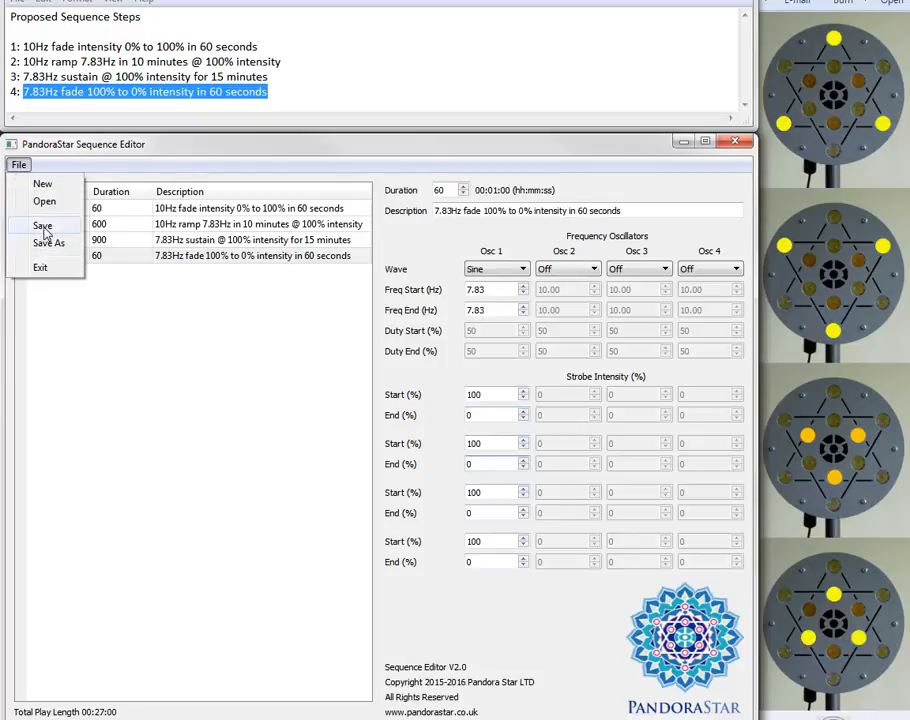
click(42, 224)
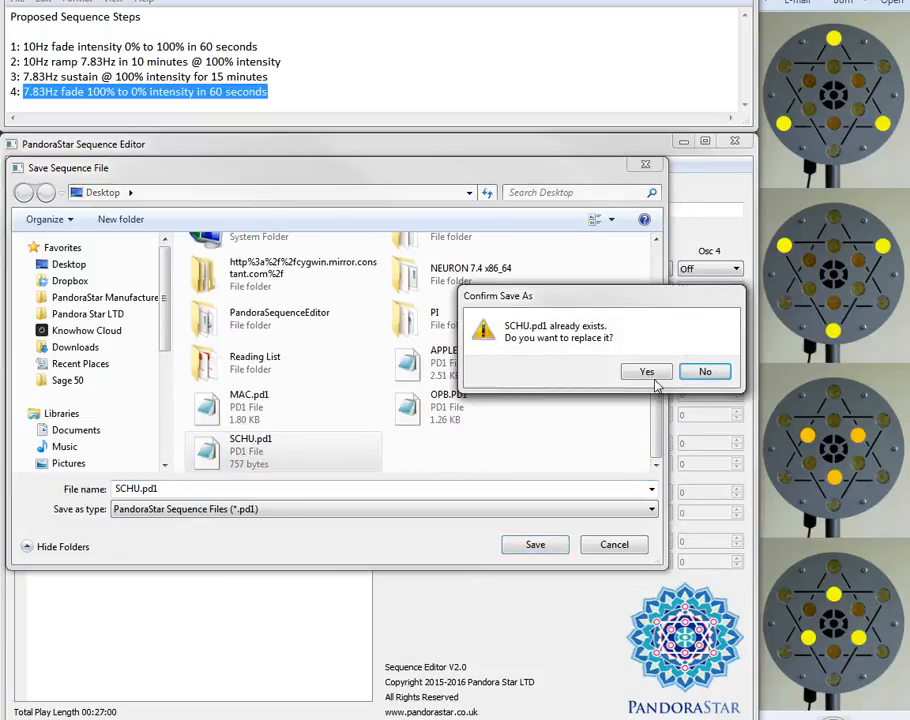
click(648, 370)
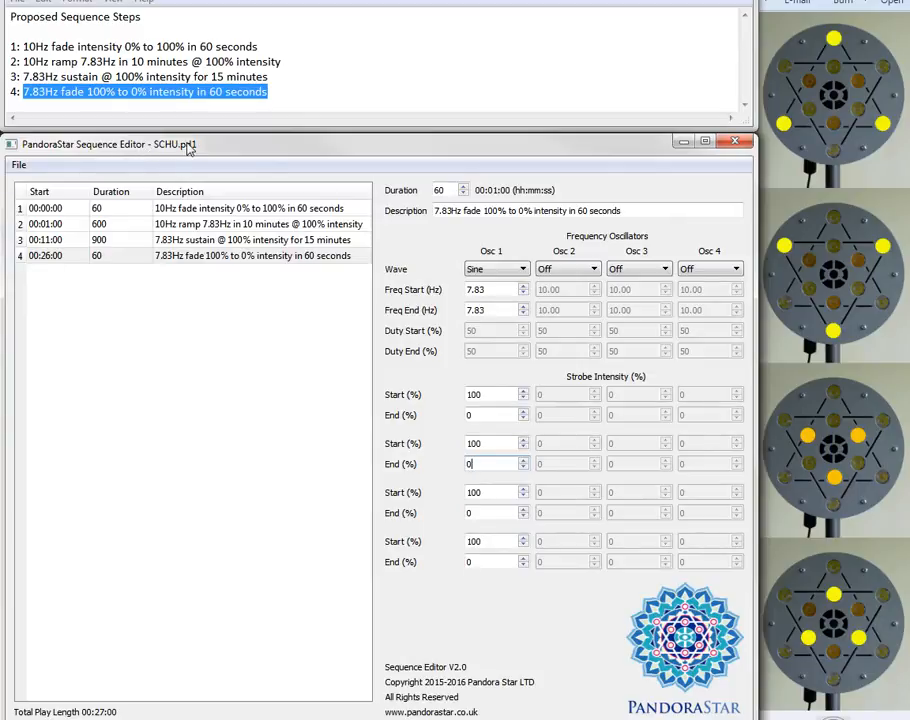
mouse_move(12, 182)
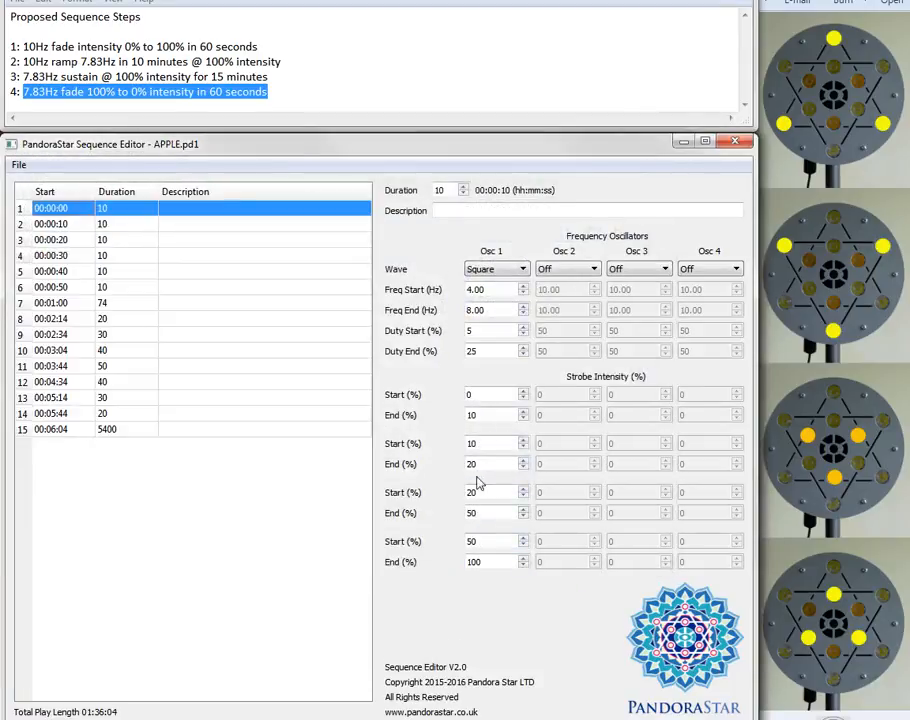
Reopen SCHU.pd1 to confirm the four-step, 27-minute sequence
click(18, 164)
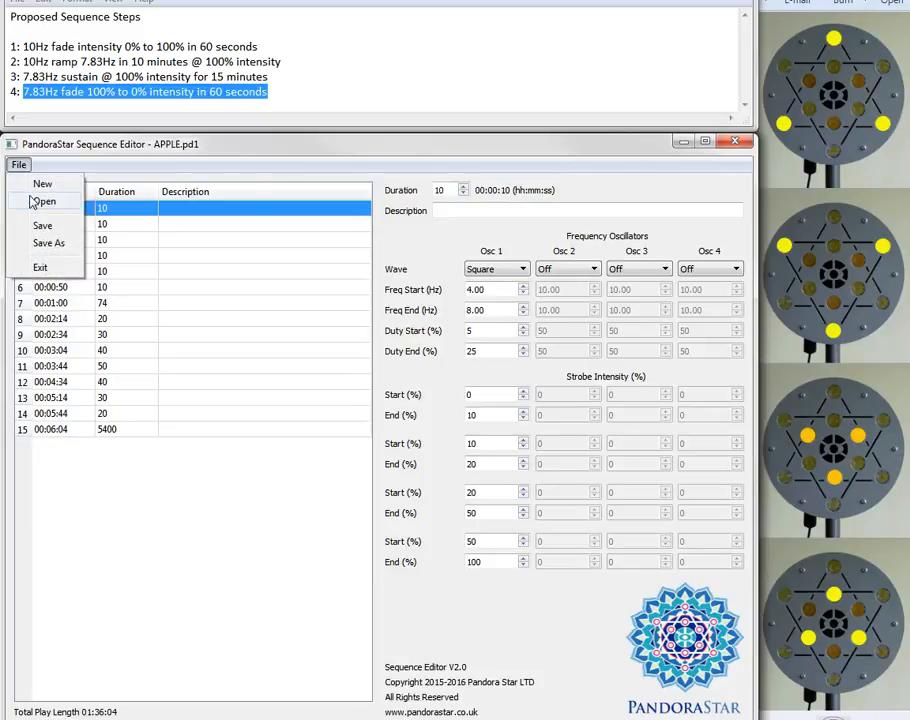
click(44, 200)
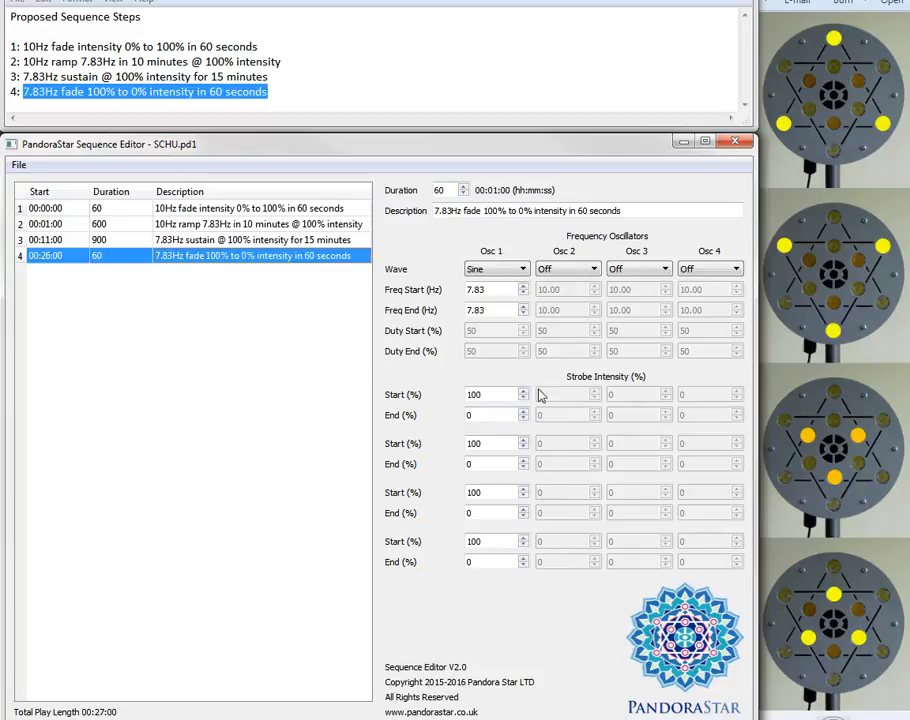
mouse_move(692, 330)
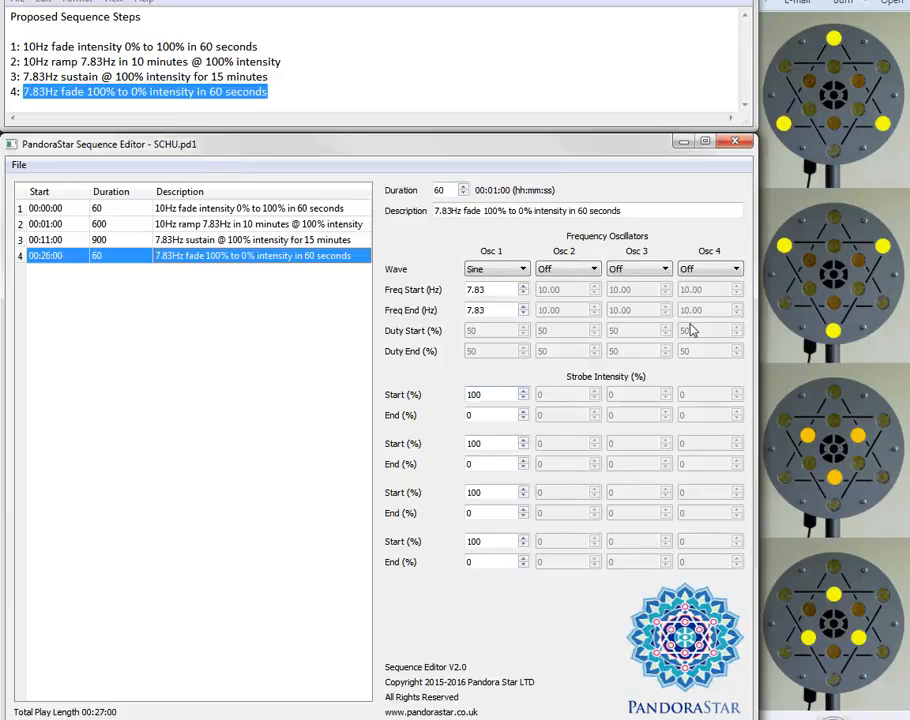